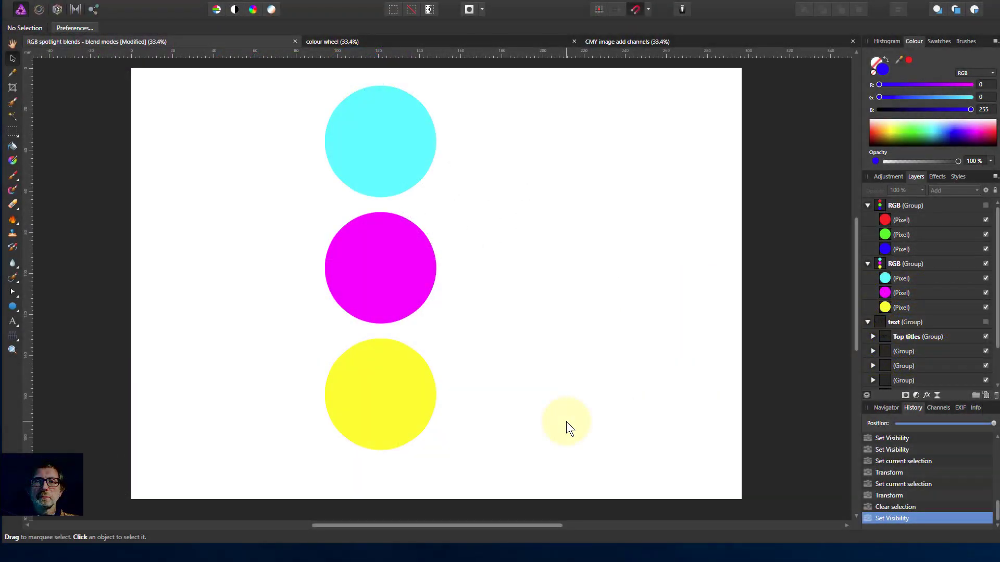
mouse_move(557, 434)
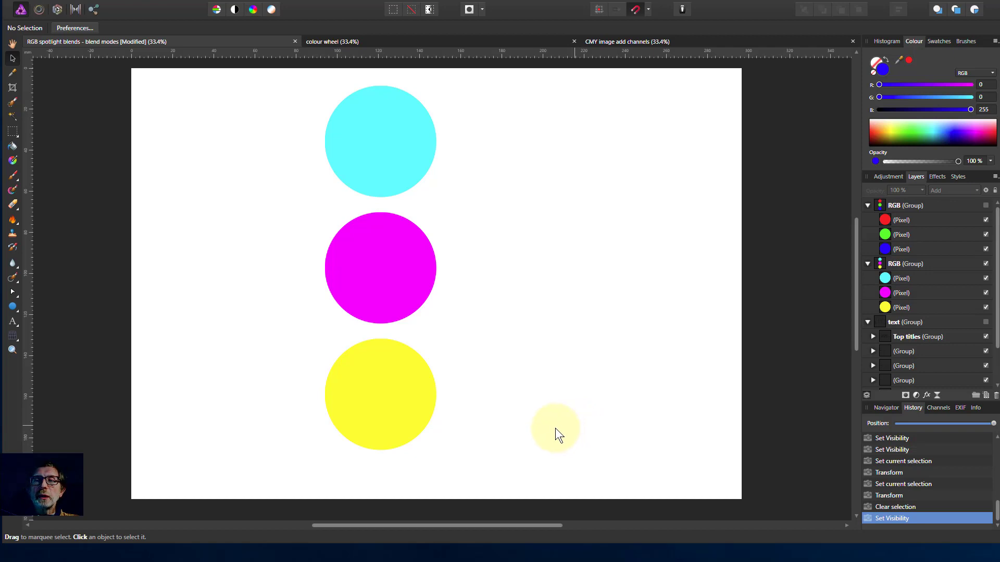
mouse_move(570, 438)
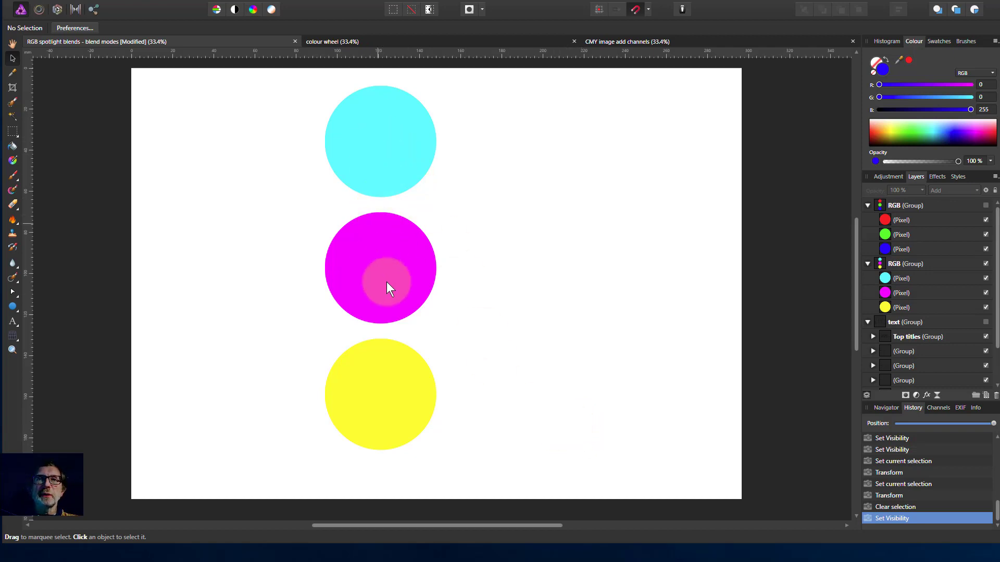
Step: Make the RGB circles group visible in the Layers panel
left_click(399, 393)
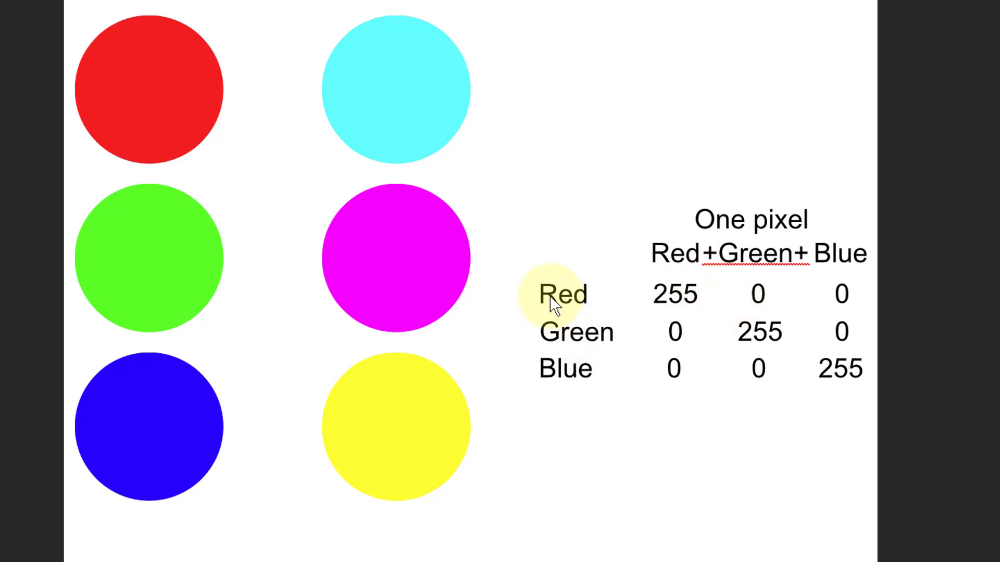
mouse_move(690, 311)
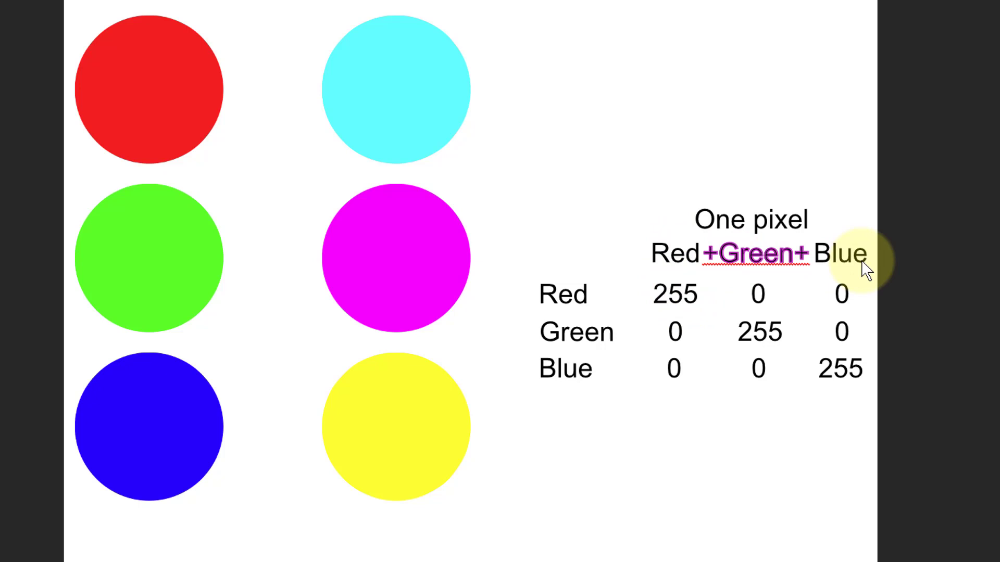
mouse_move(405, 457)
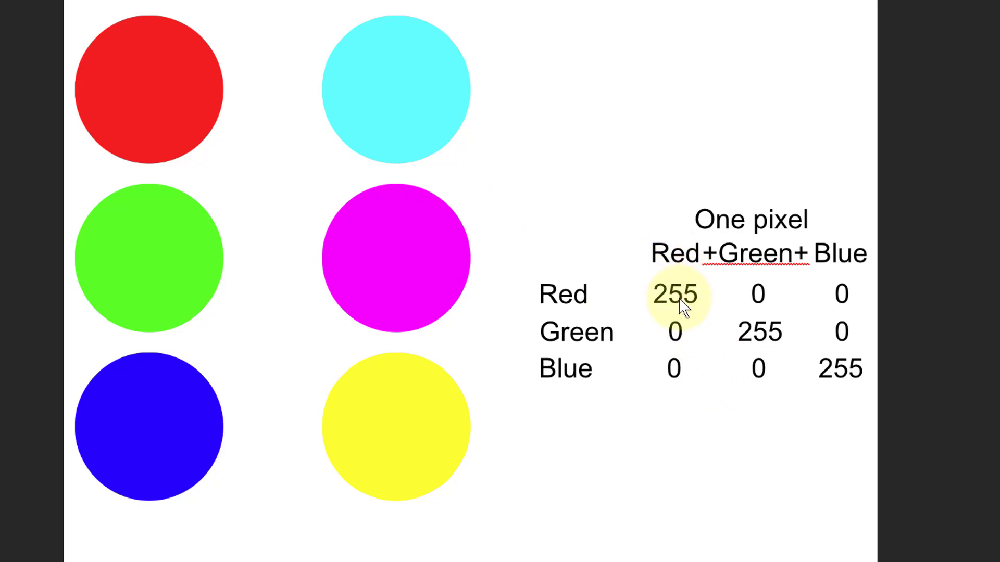
mouse_move(840, 300)
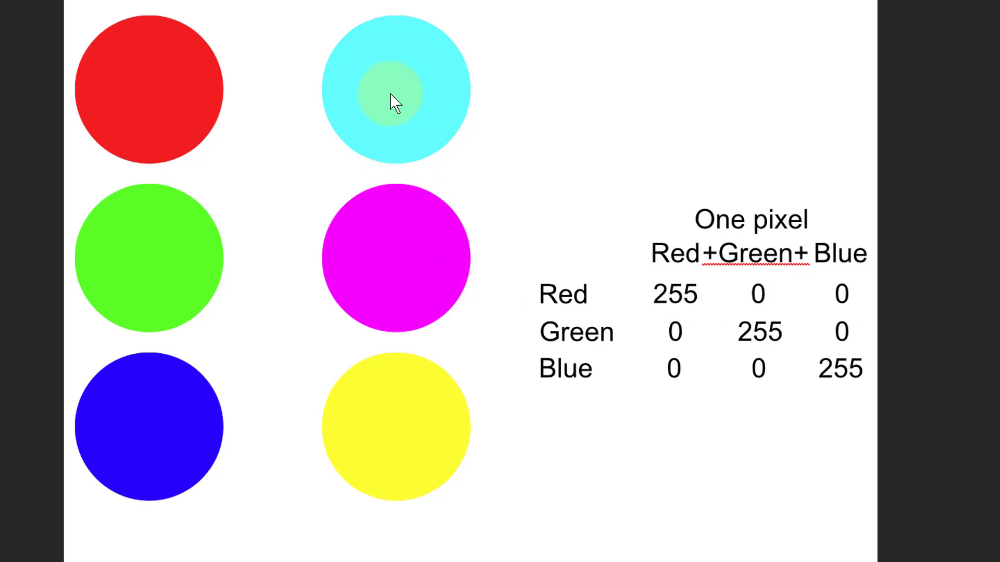
mouse_move(148, 439)
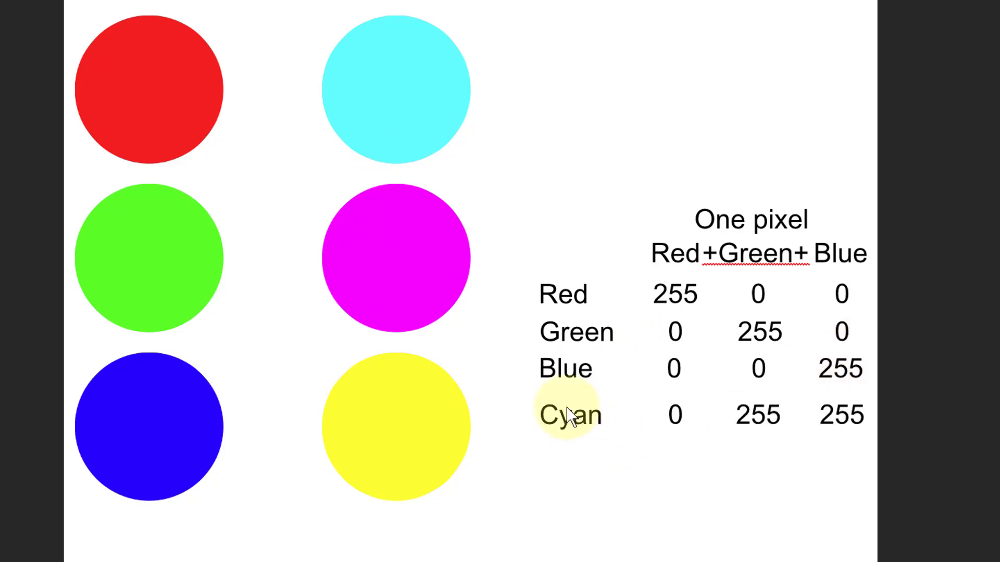
mouse_move(569, 396)
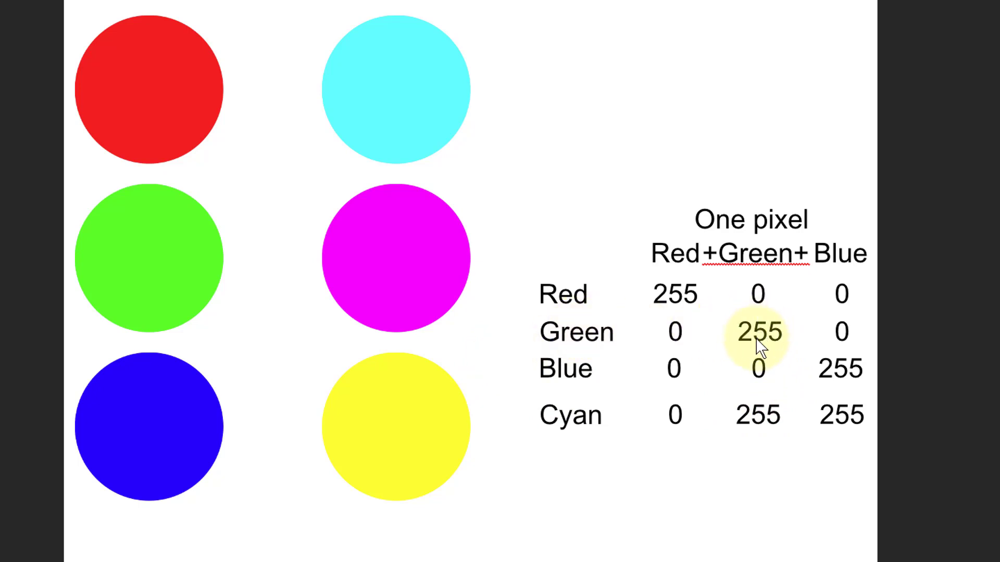
mouse_move(849, 384)
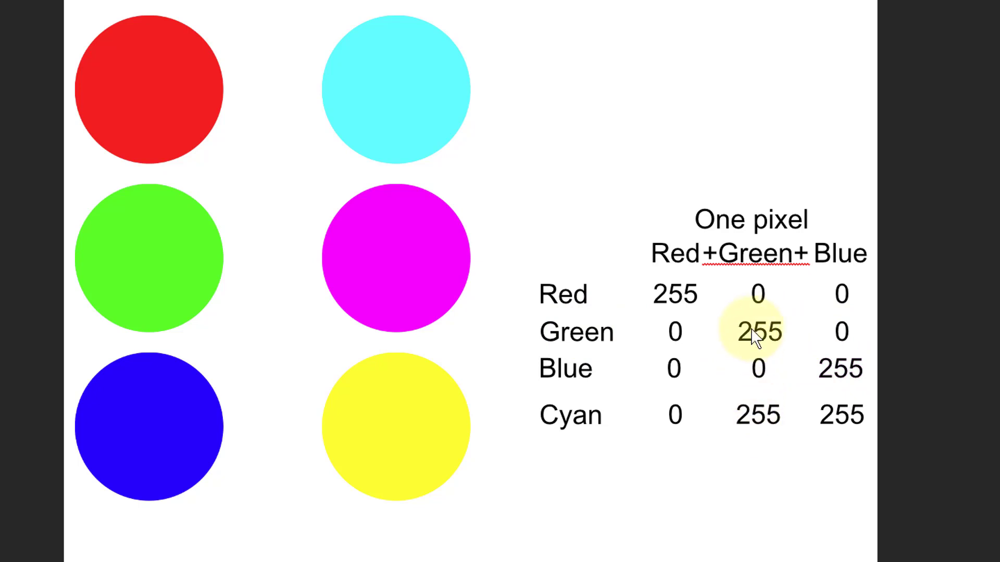
mouse_move(764, 423)
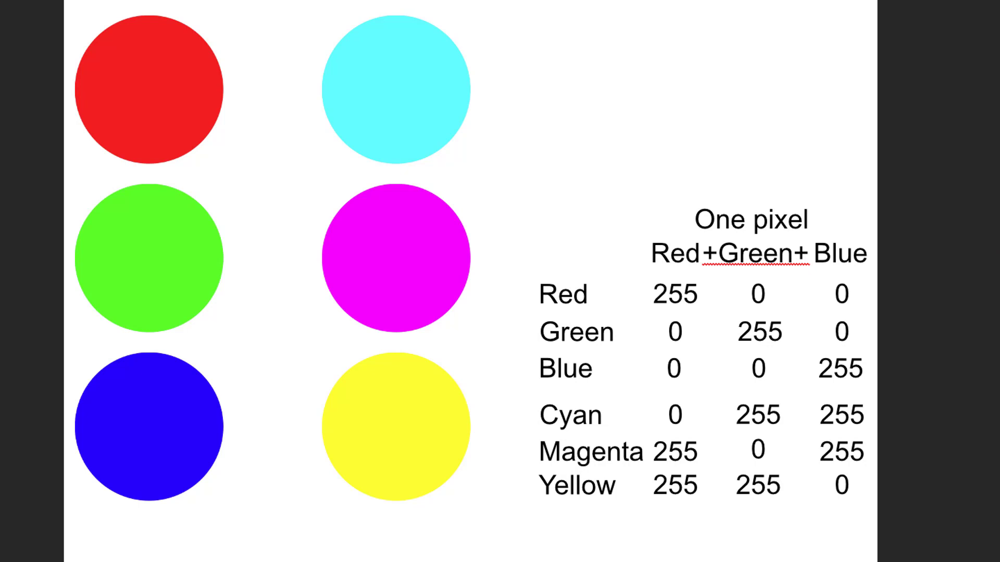
Step: Move the green circle up onto the red circle so they overlap
left_click(156, 245)
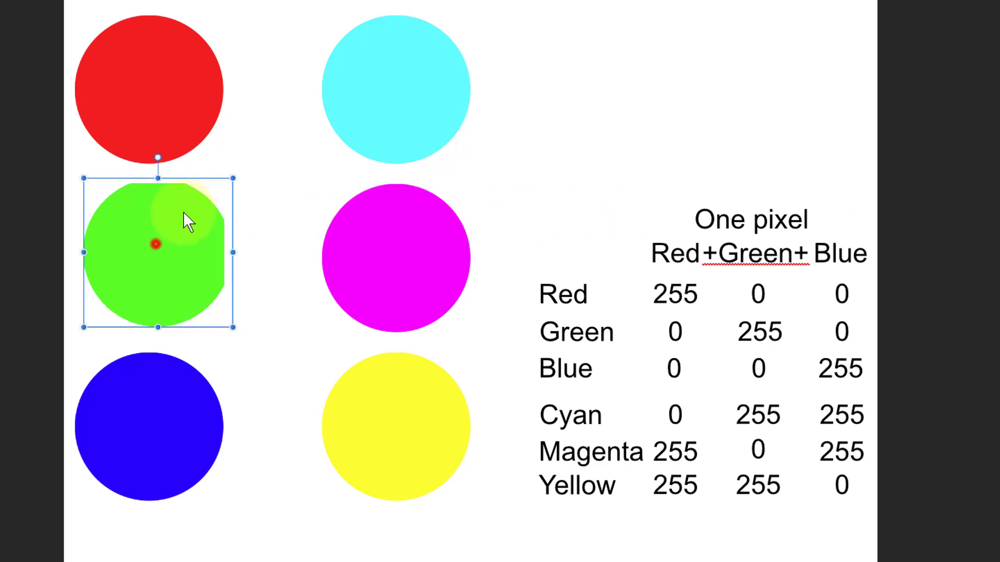
left_click_drag(156, 252, 217, 96)
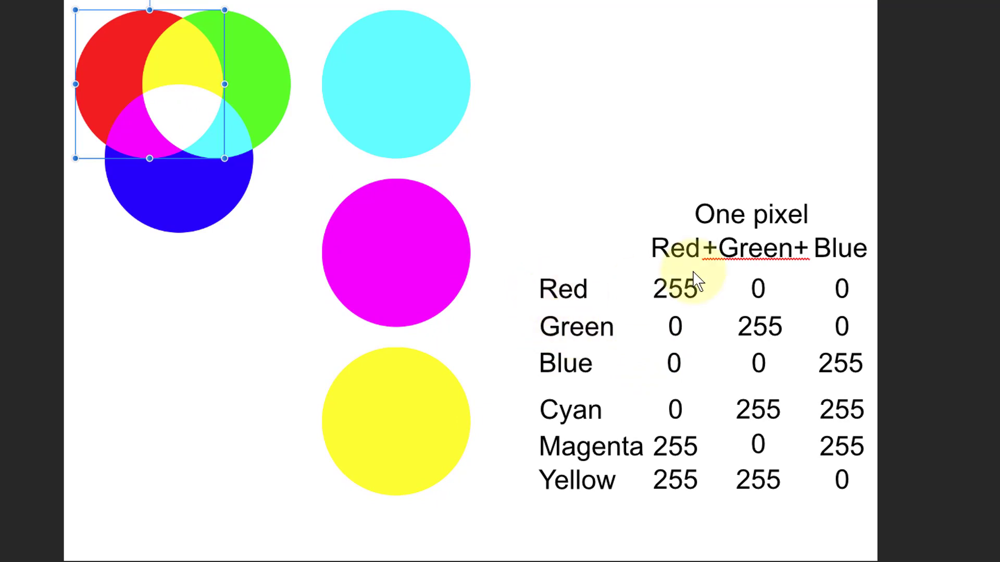
mouse_move(684, 342)
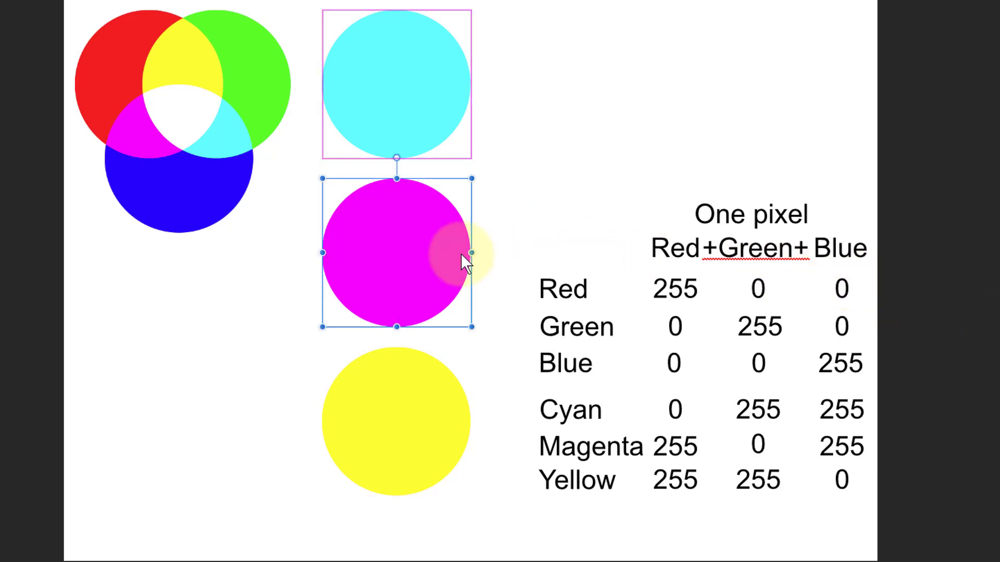
Step: Move the magenta circle beside cyan and the yellow circle up beneath both
left_click_drag(396, 252, 490, 106)
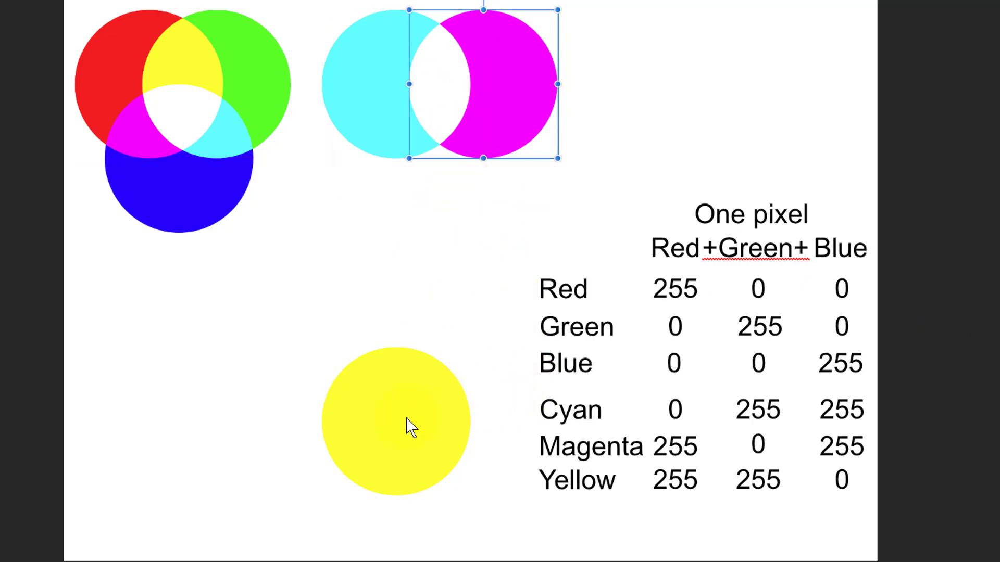
left_click_drag(395, 420, 435, 157)
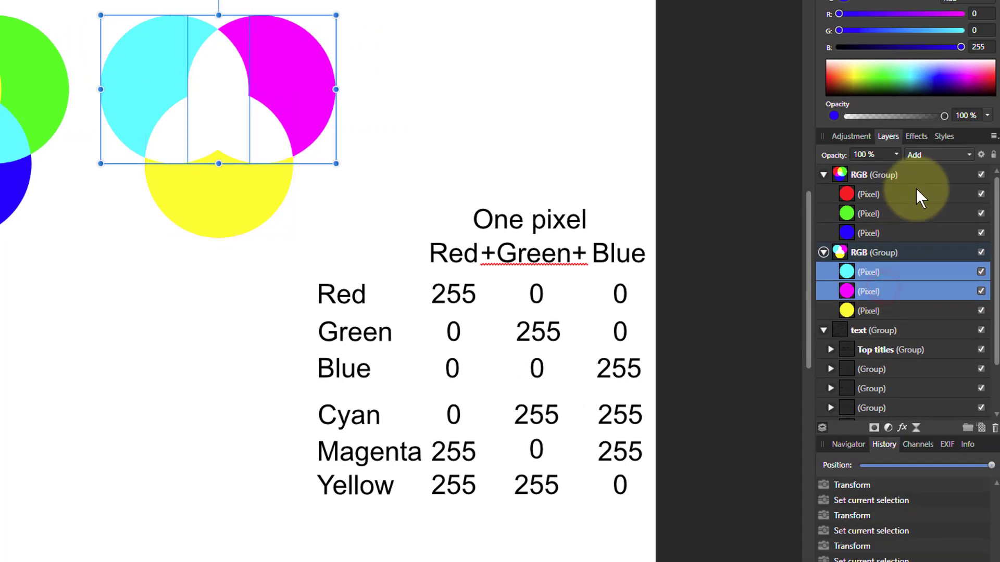
Step: Change the CMY circles' blend mode from Add to Multiply for a black centre
left_click(940, 155)
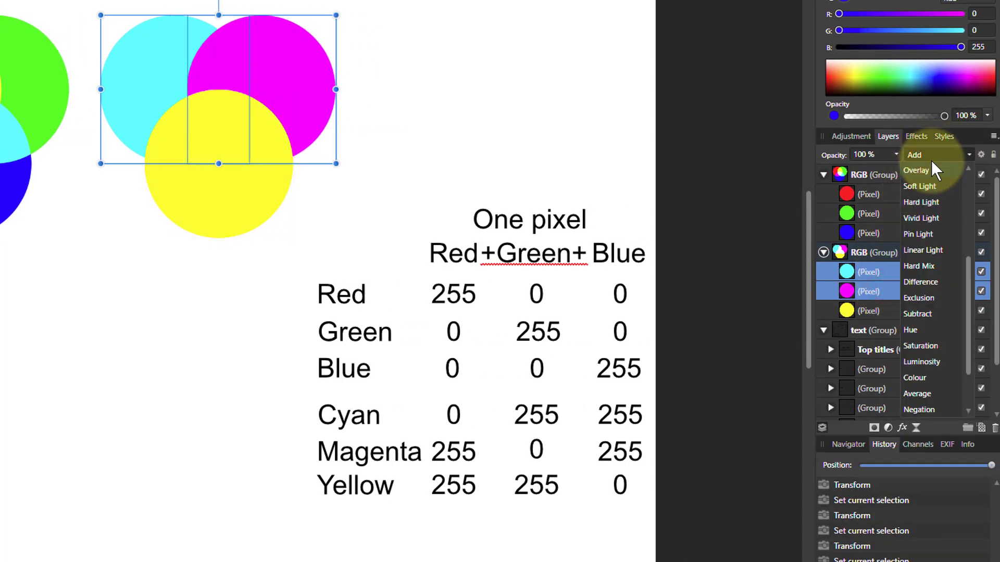
left_click(914, 154)
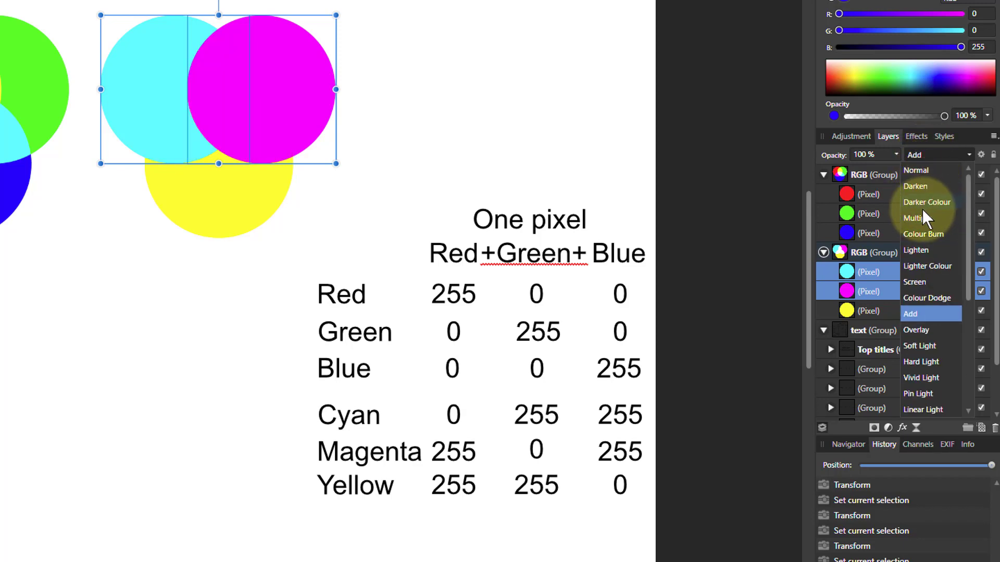
left_click(916, 218)
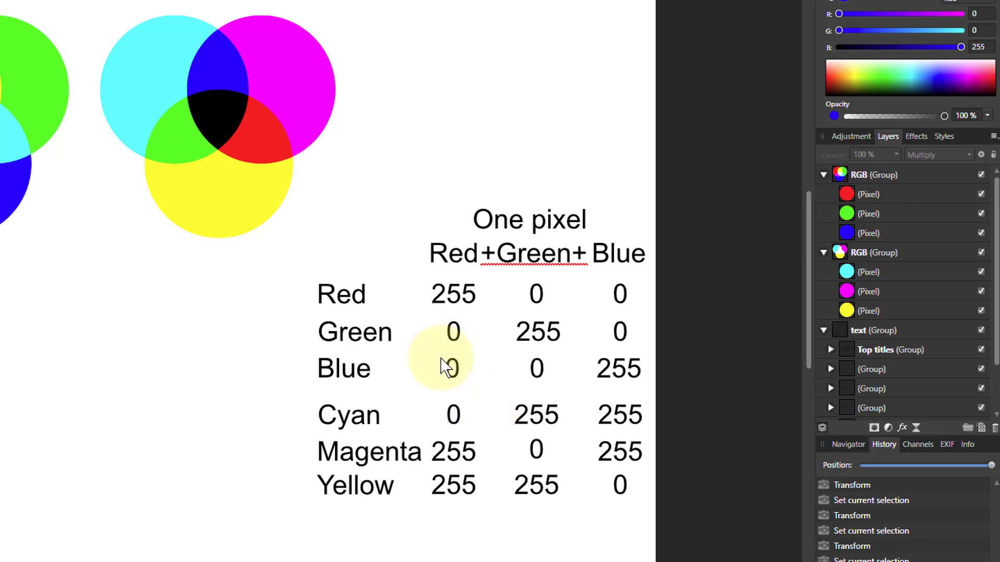
mouse_move(161, 116)
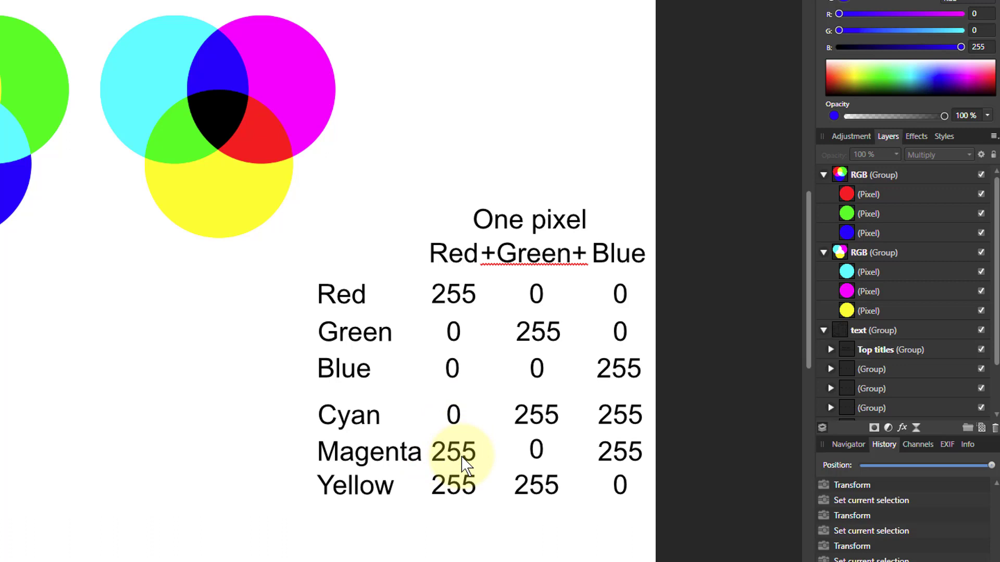
mouse_move(452, 390)
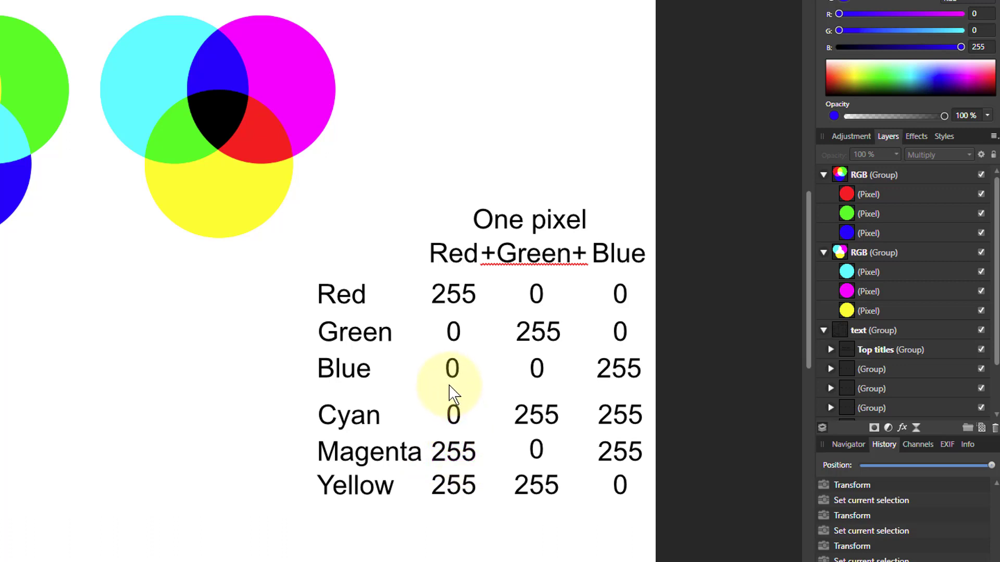
mouse_move(537, 466)
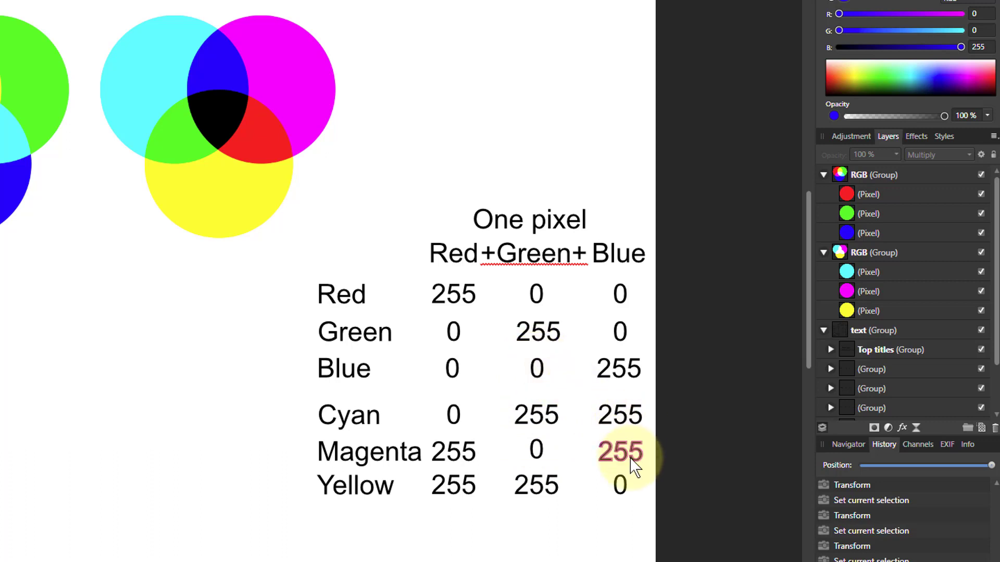
mouse_move(635, 458)
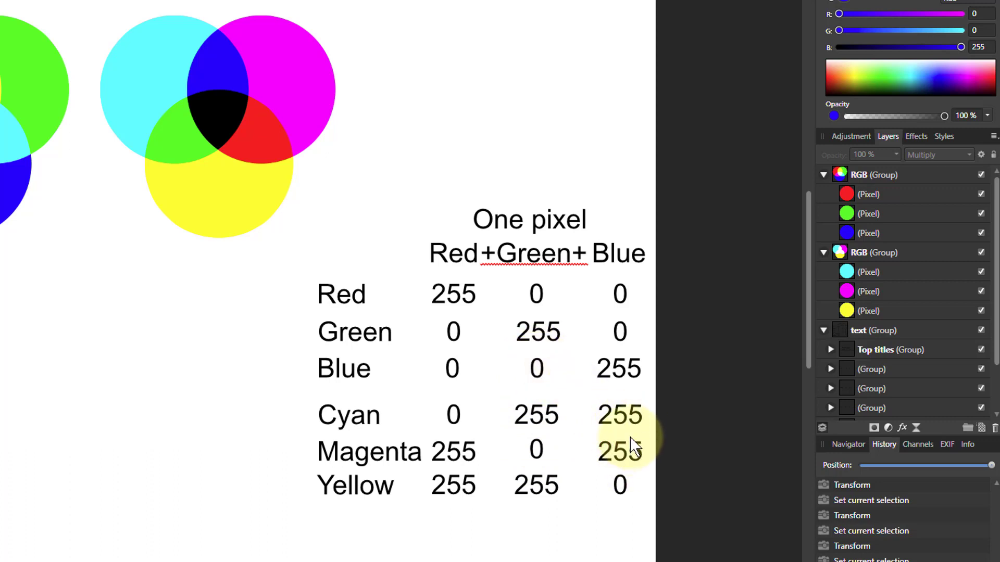
mouse_move(636, 381)
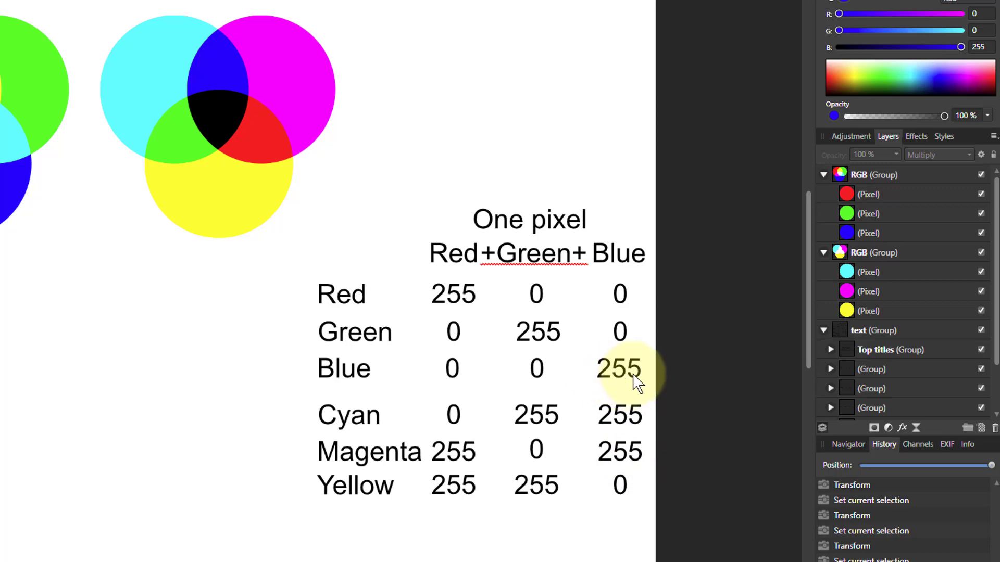
mouse_move(280, 386)
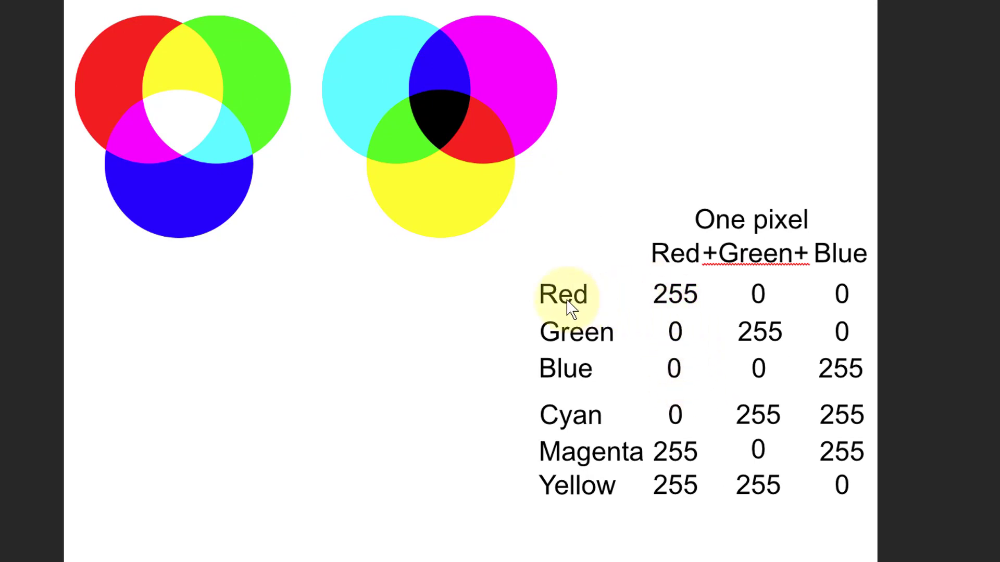
mouse_move(648, 299)
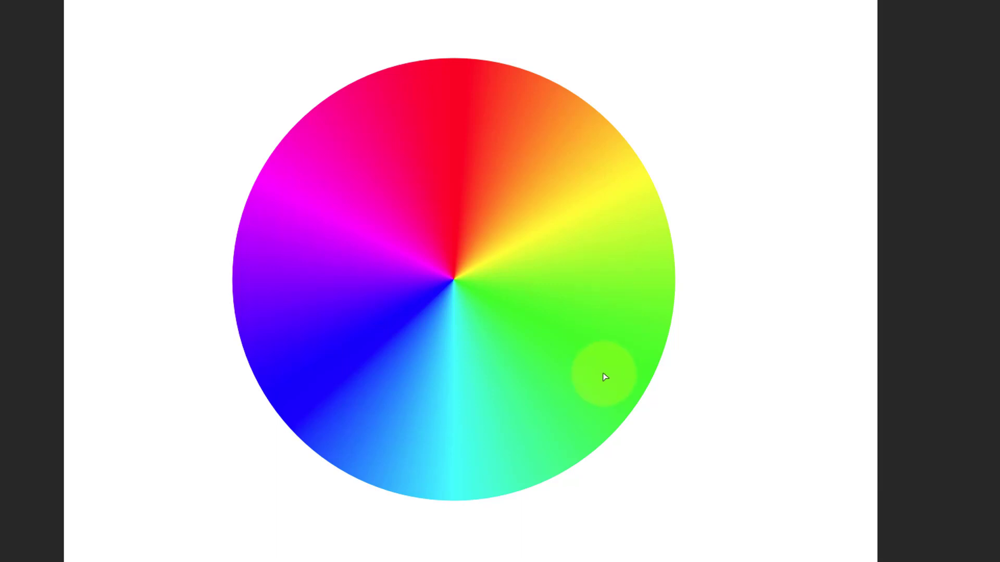
mouse_move(298, 201)
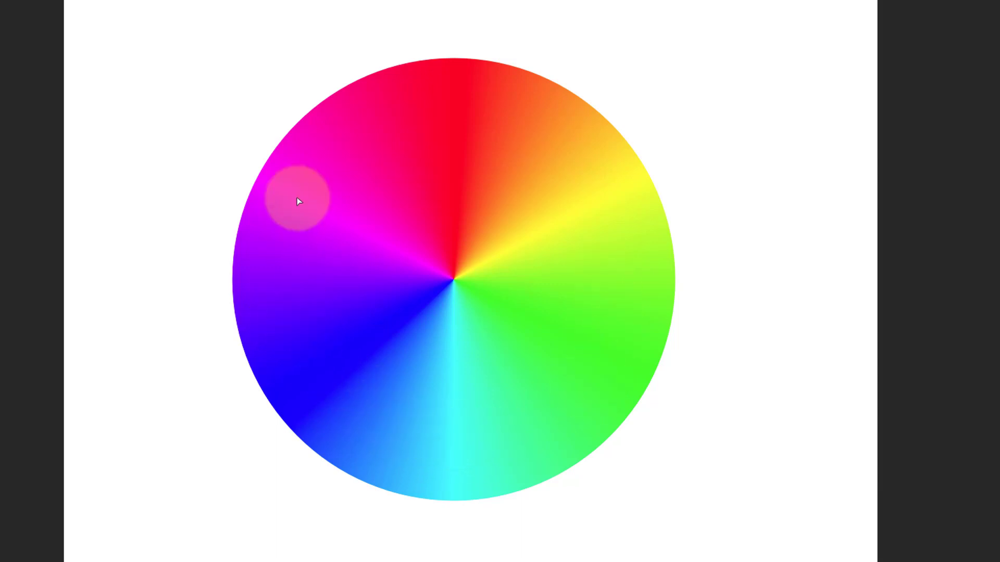
mouse_move(630, 281)
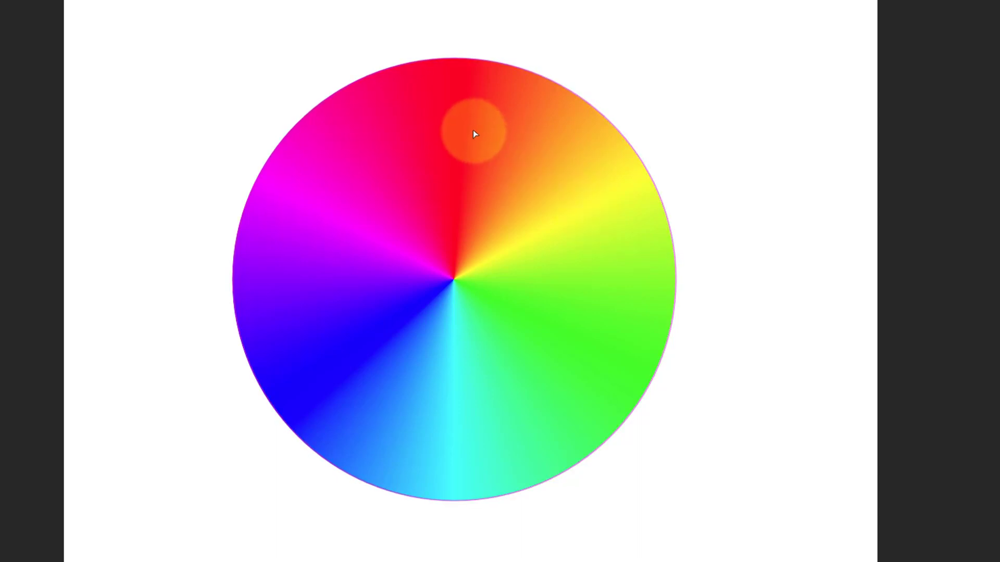
mouse_move(542, 176)
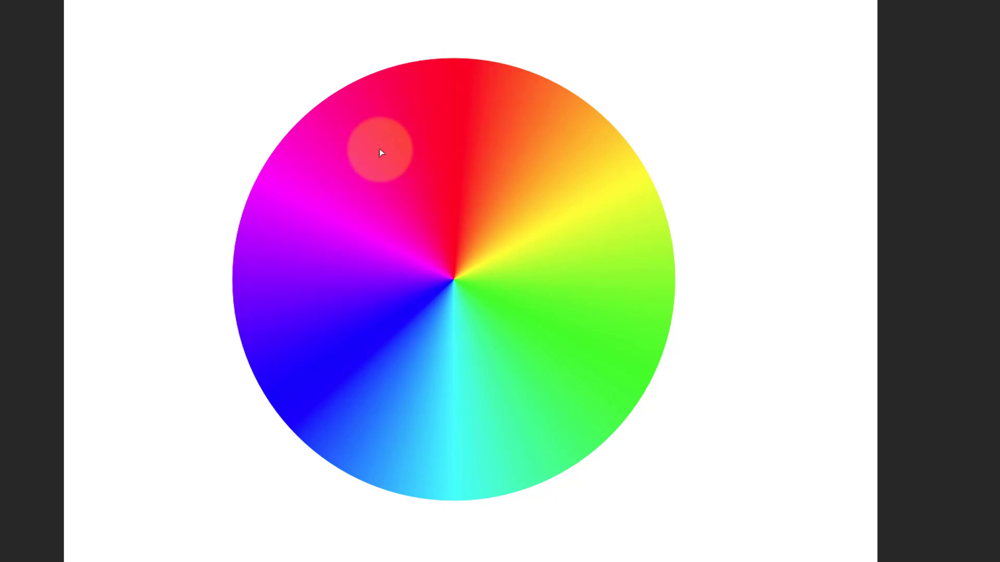
mouse_move(547, 159)
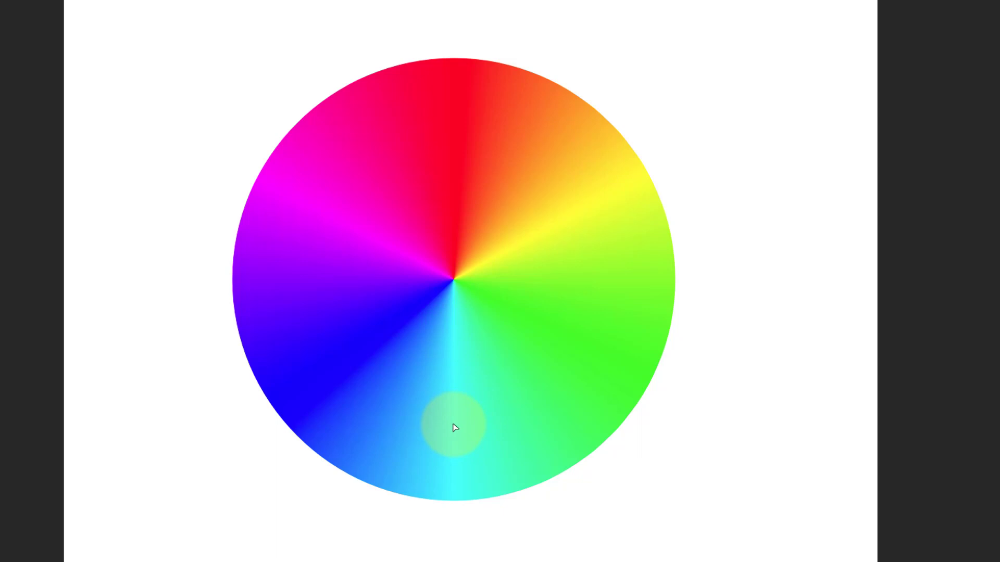
mouse_move(543, 413)
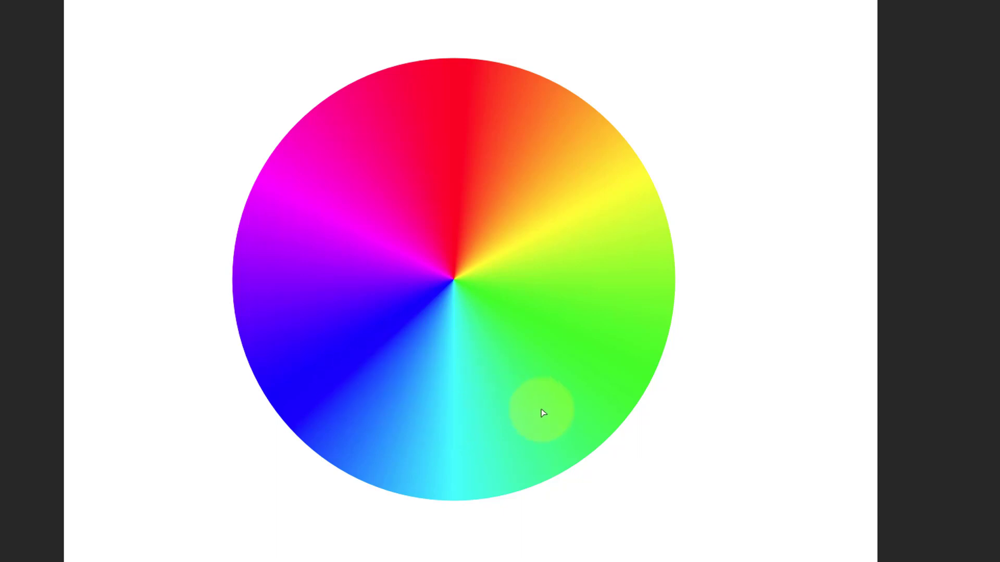
mouse_move(461, 429)
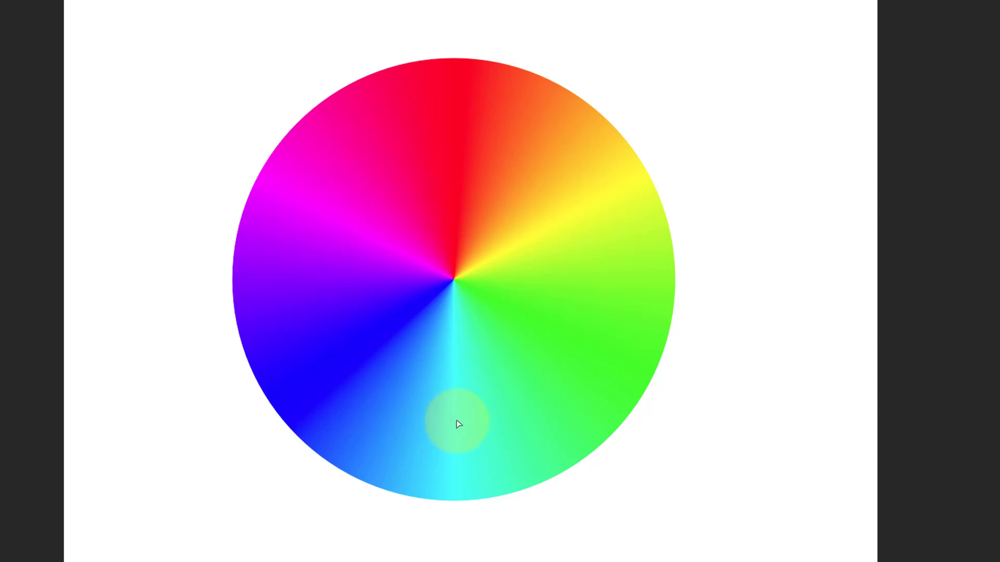
mouse_move(548, 228)
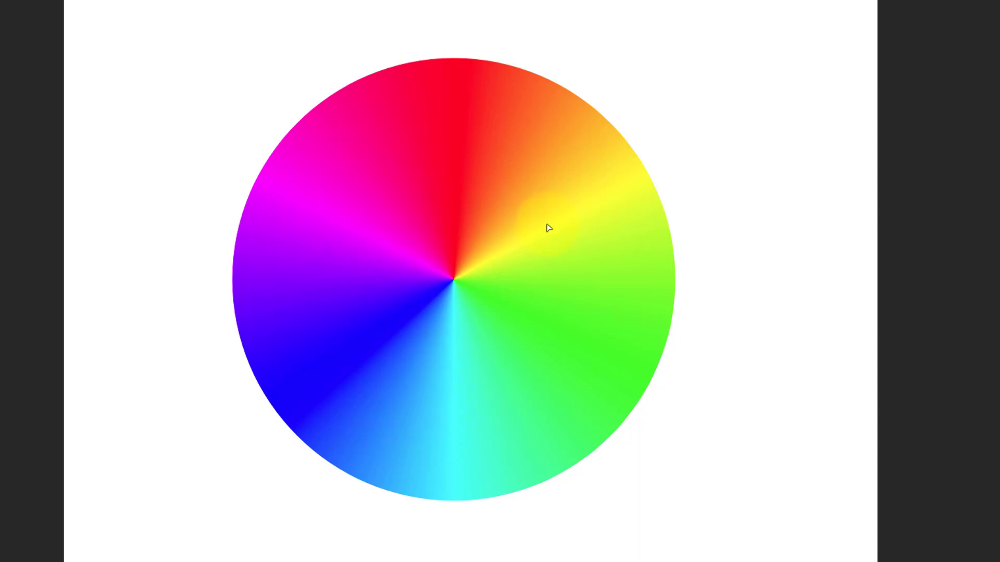
left_click(333, 220)
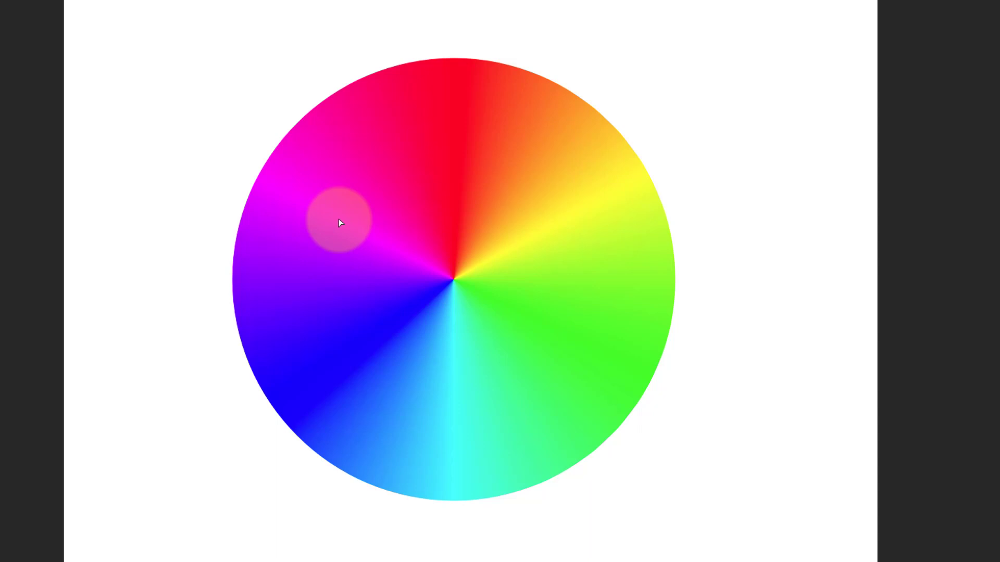
mouse_move(523, 230)
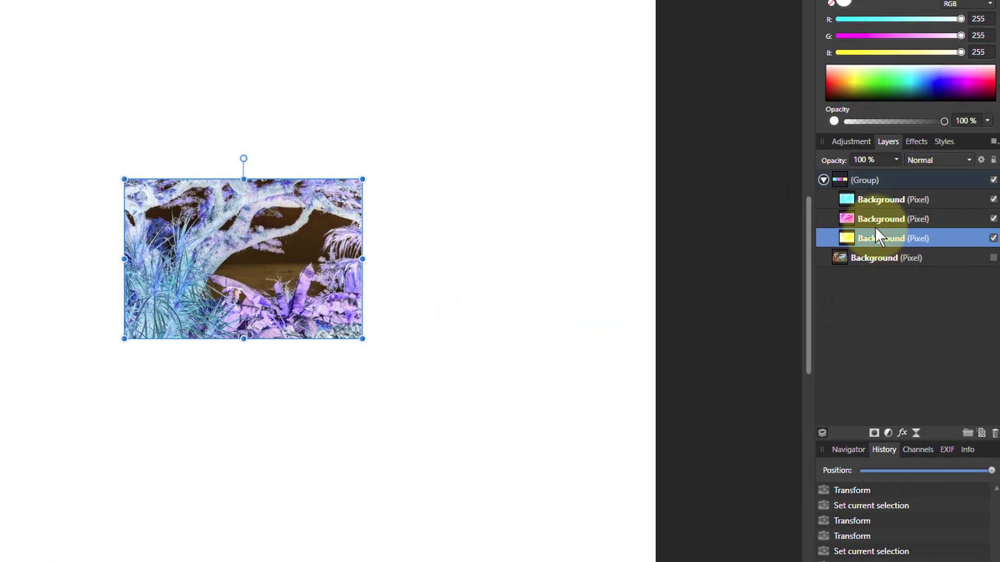
Step: Add an Invert adjustment to the channel group, restoring the plant photo's colours
left_click(865, 181)
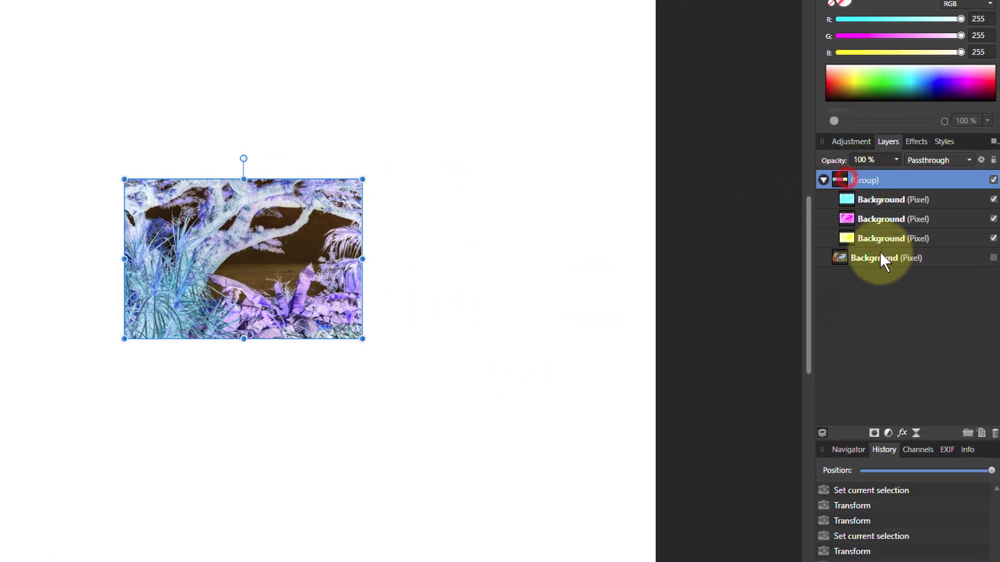
left_click(888, 432)
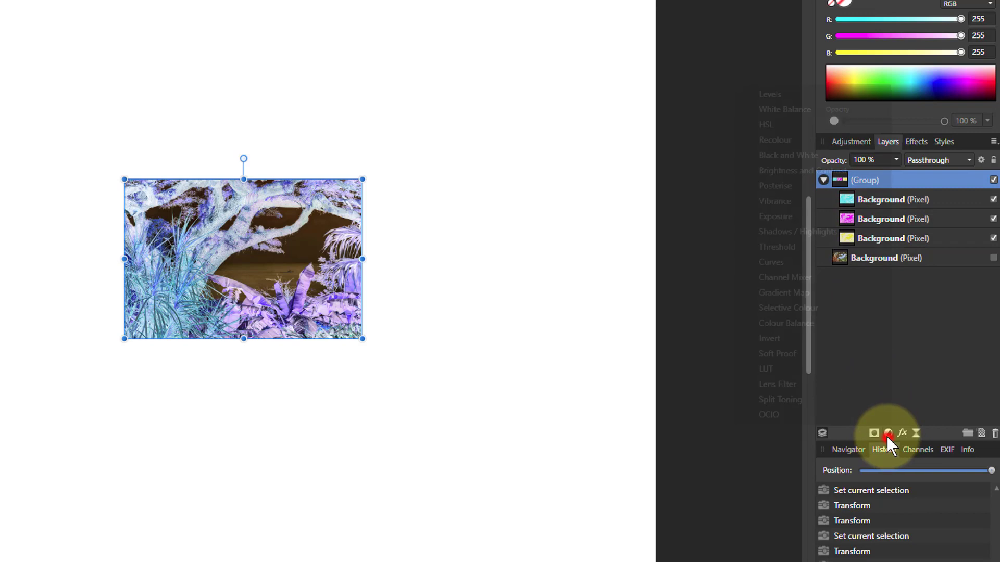
left_click(887, 434)
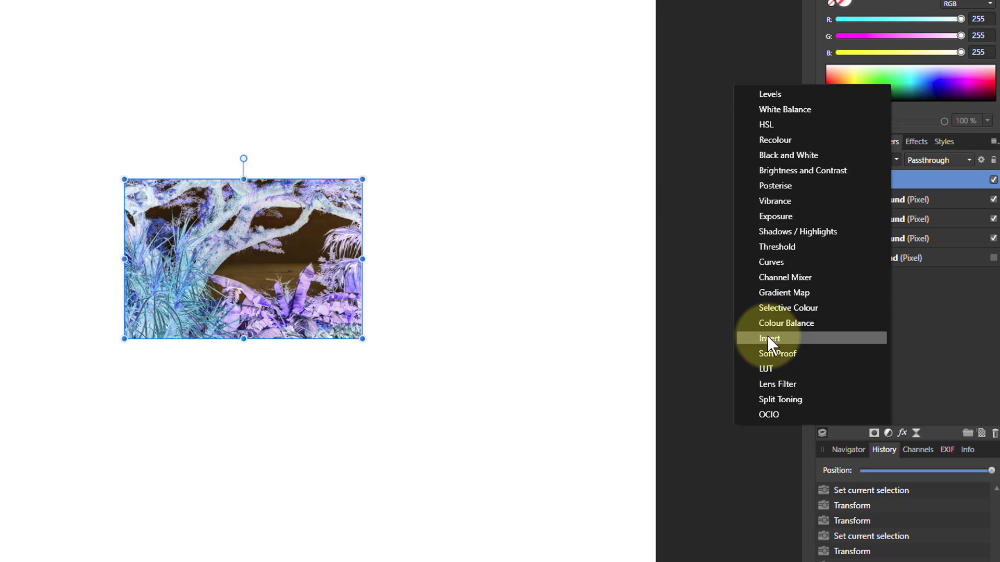
left_click(769, 337)
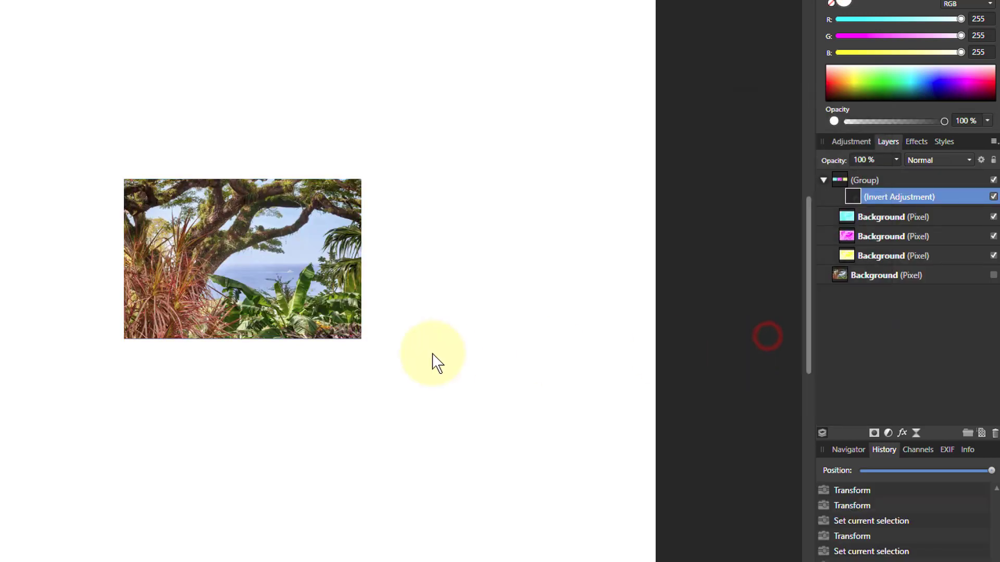